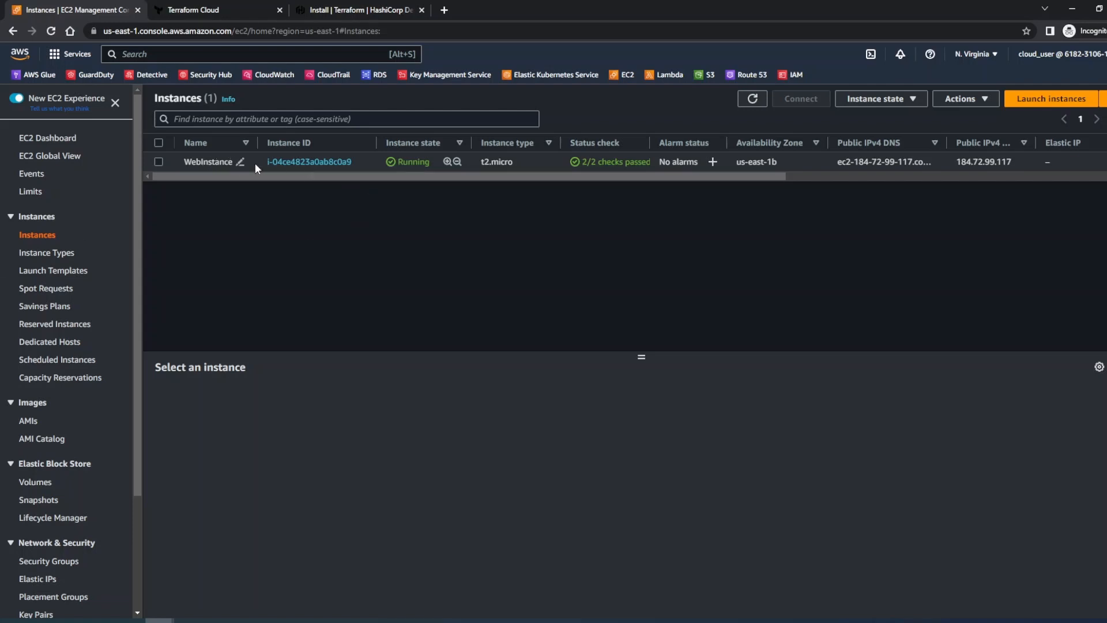
mouse_move(327, 174)
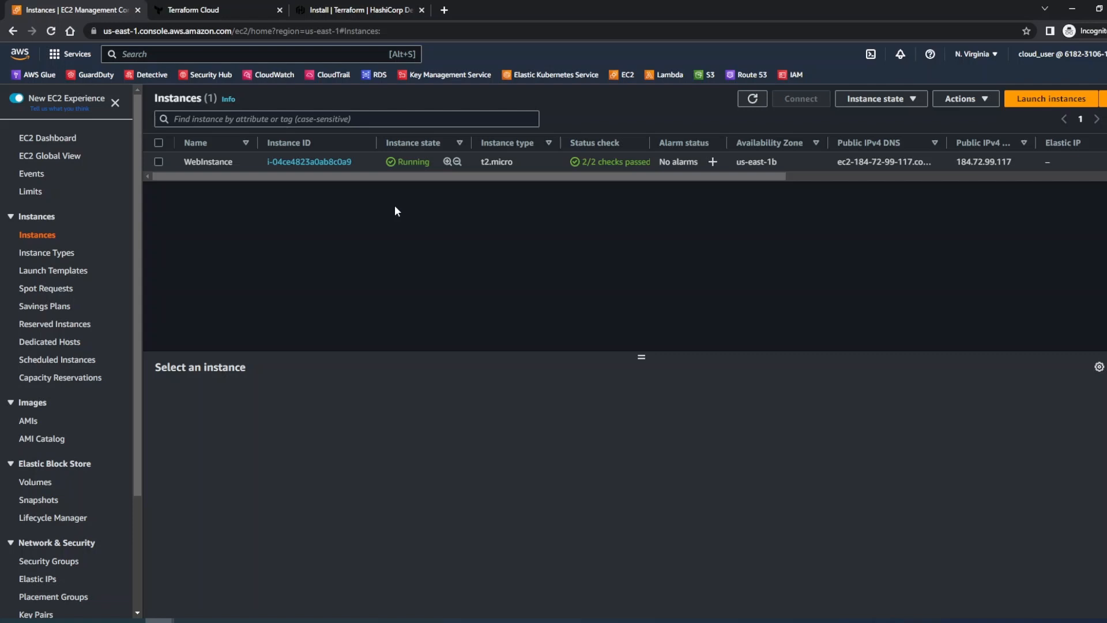
Connect to the running WebInstance as ec2-user through EC2 Instance Connect's browser terminal
left_click(159, 161)
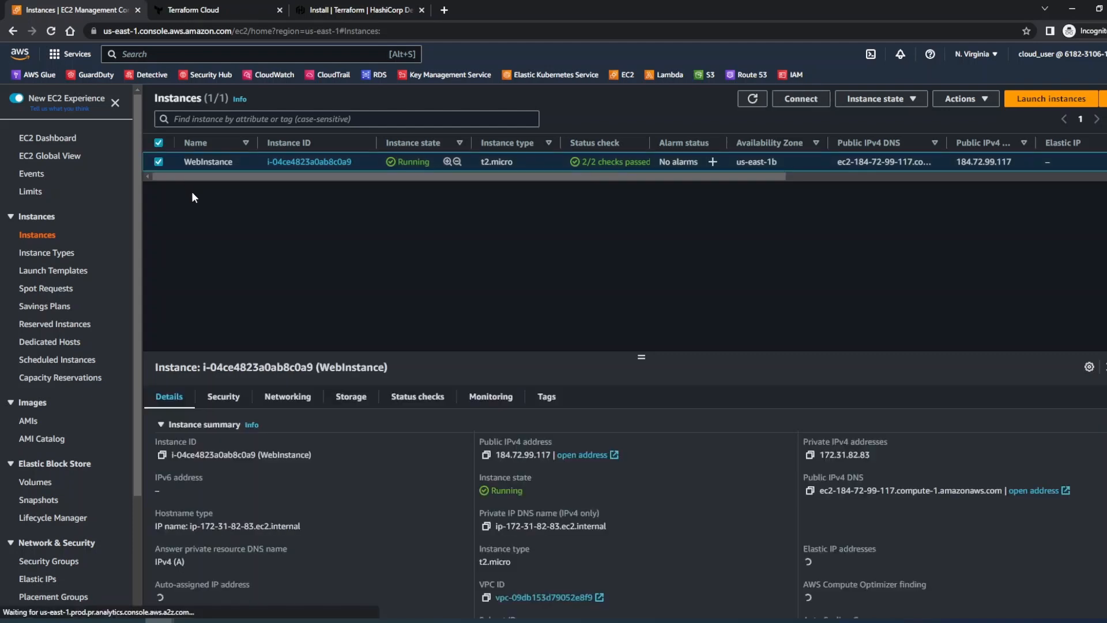
left_click(801, 98)
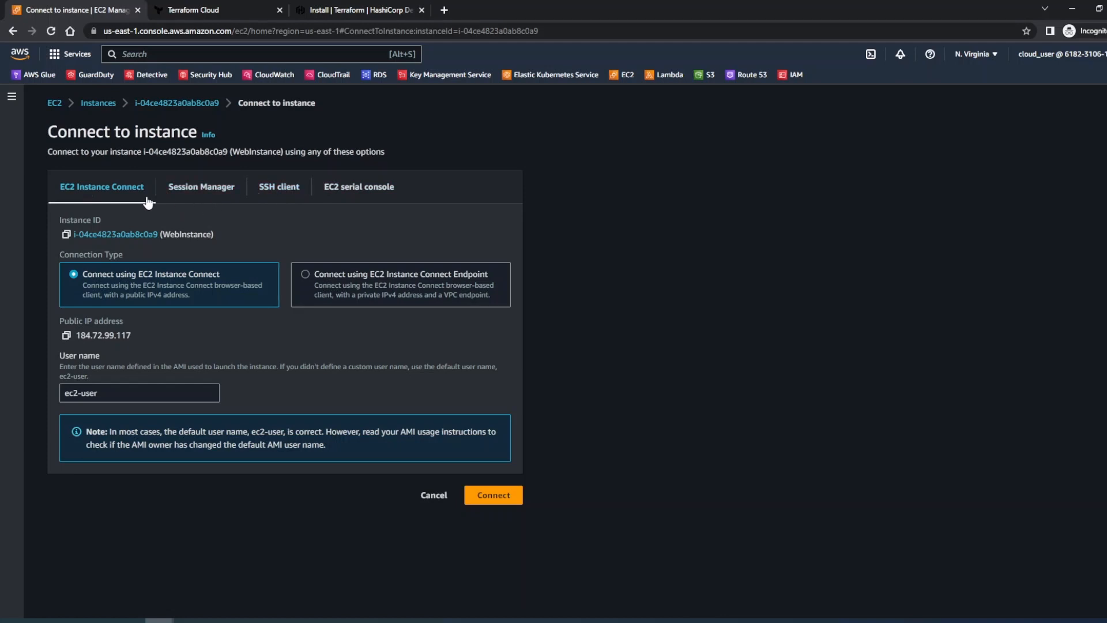
mouse_move(493, 495)
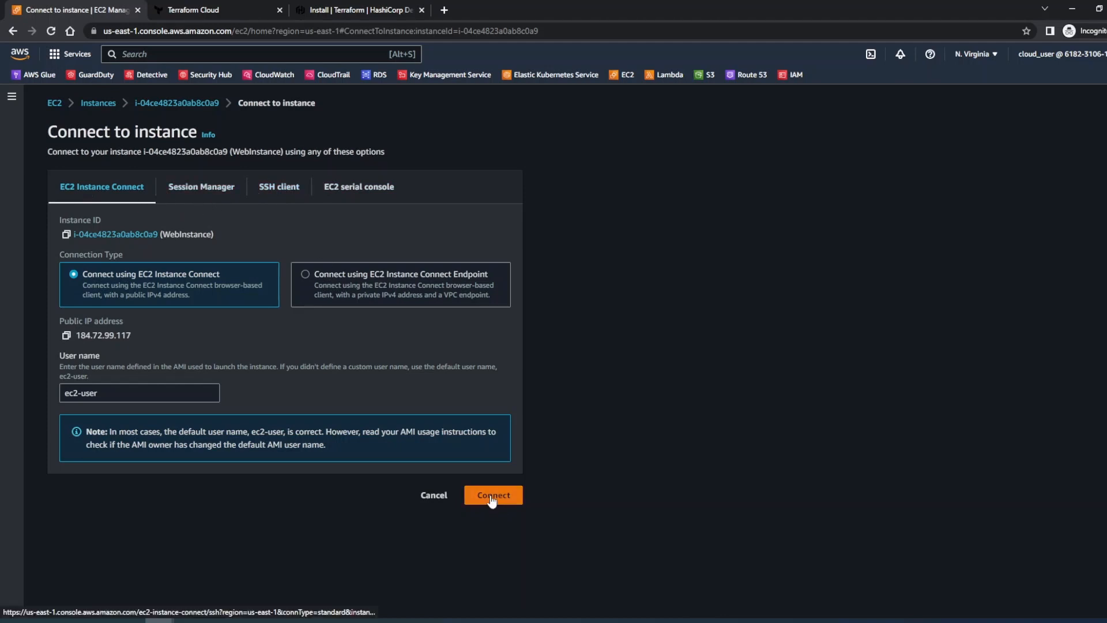
left_click(493, 494)
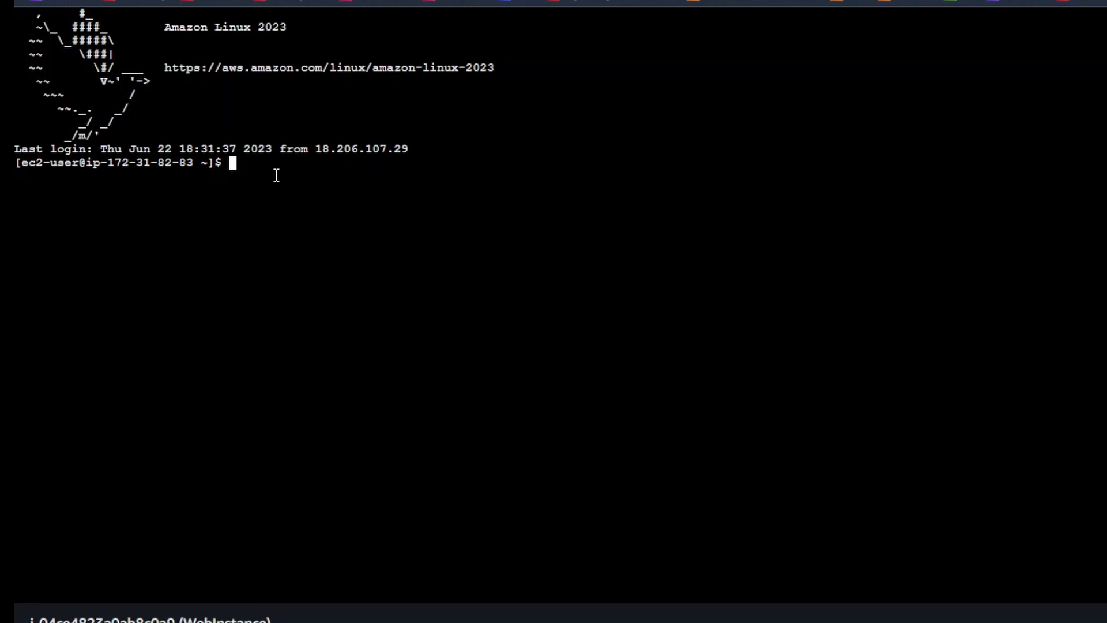
Switch to the root user with 'sudo su -', discarding a partly typed command
type("sudo su -")
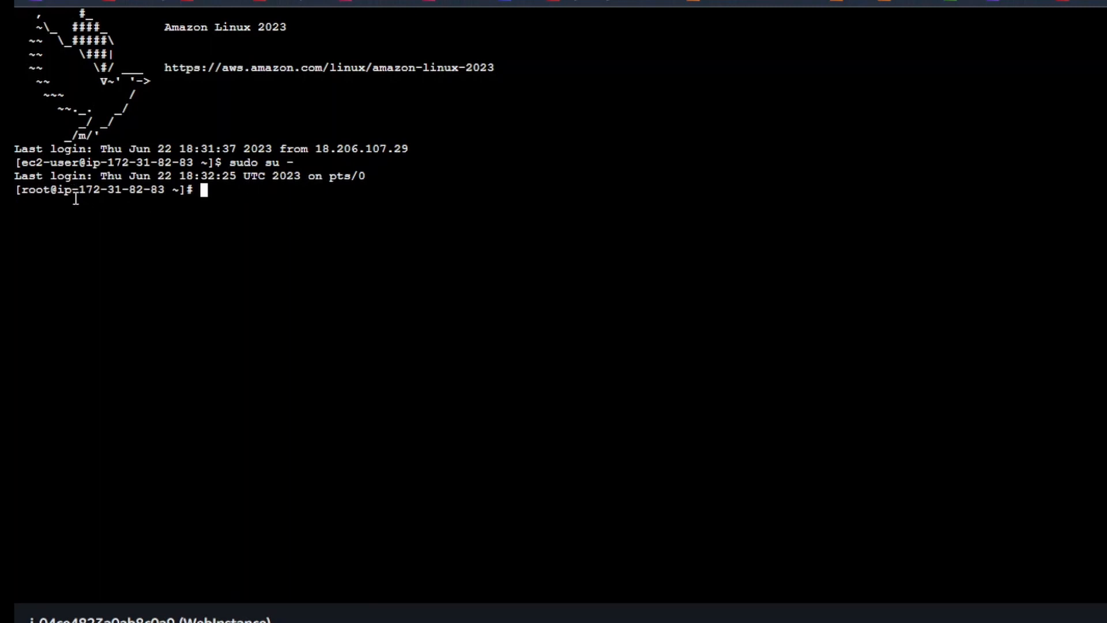
double_click(36, 189)
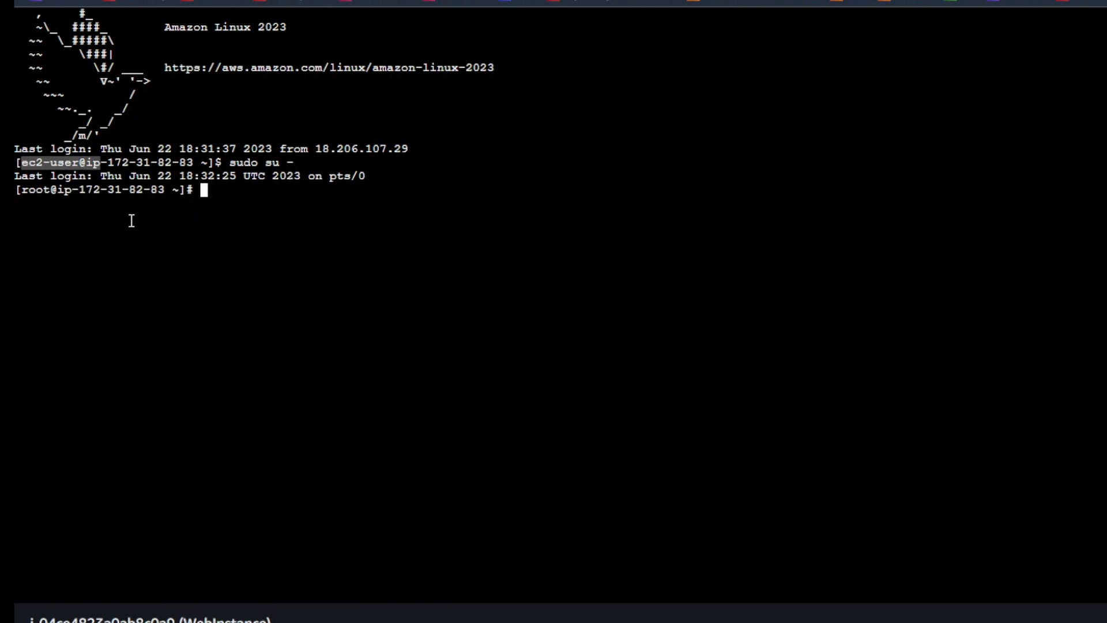
mouse_move(241, 203)
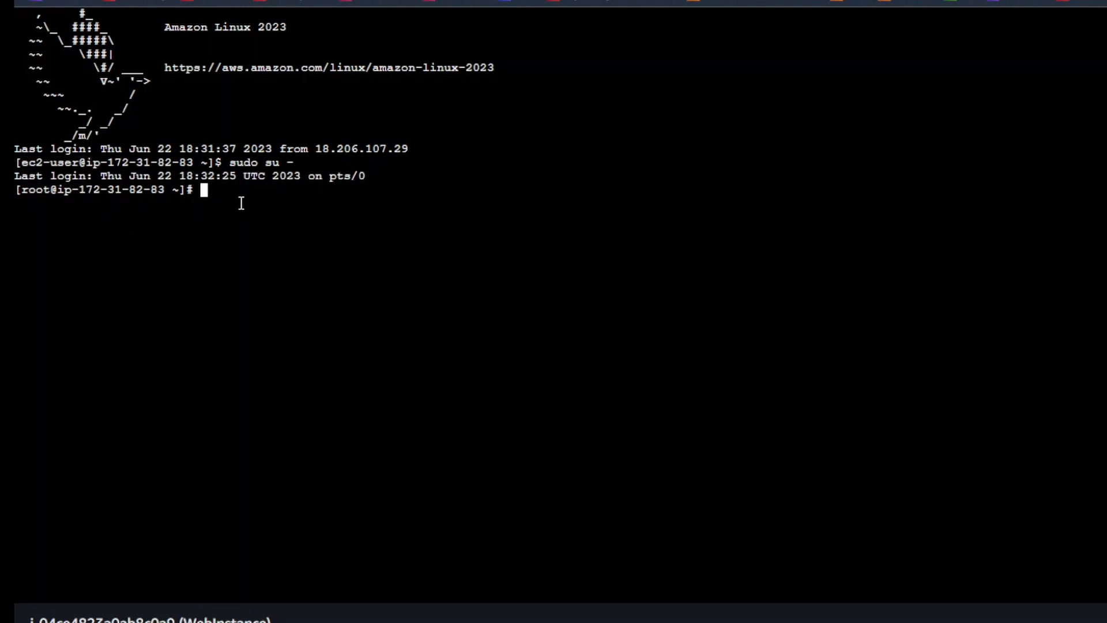
type("sudo")
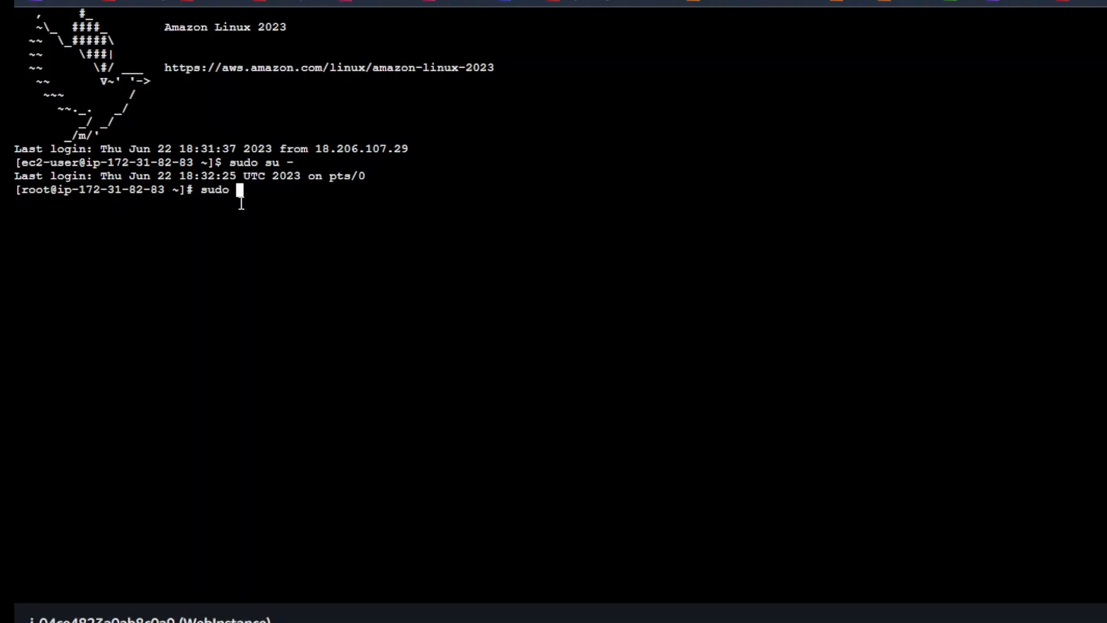
type("yum")
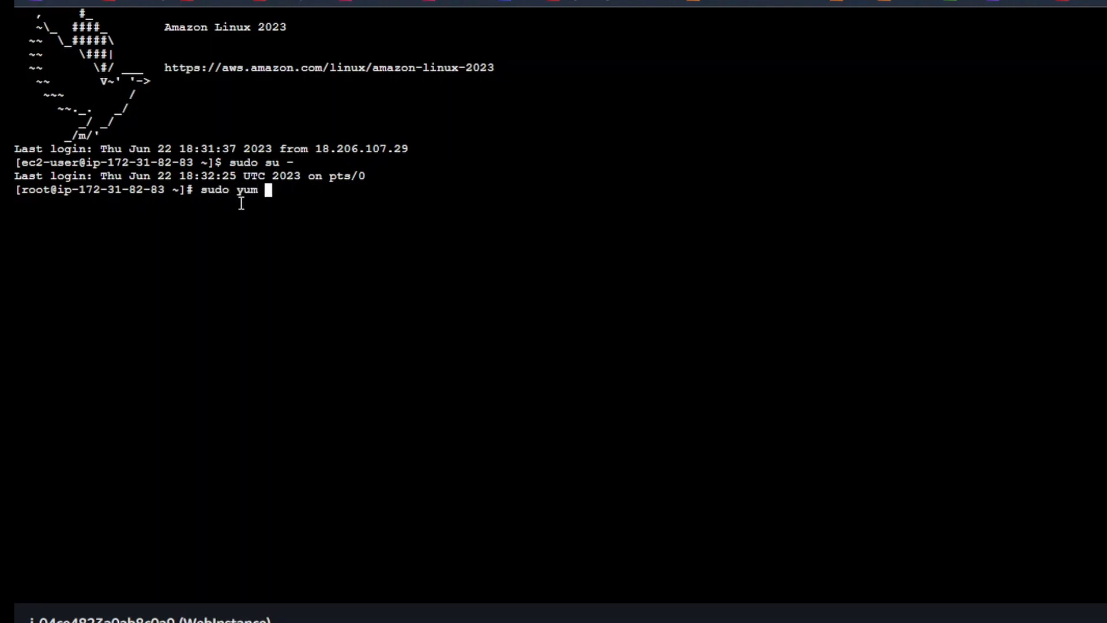
key("ctrl+c")
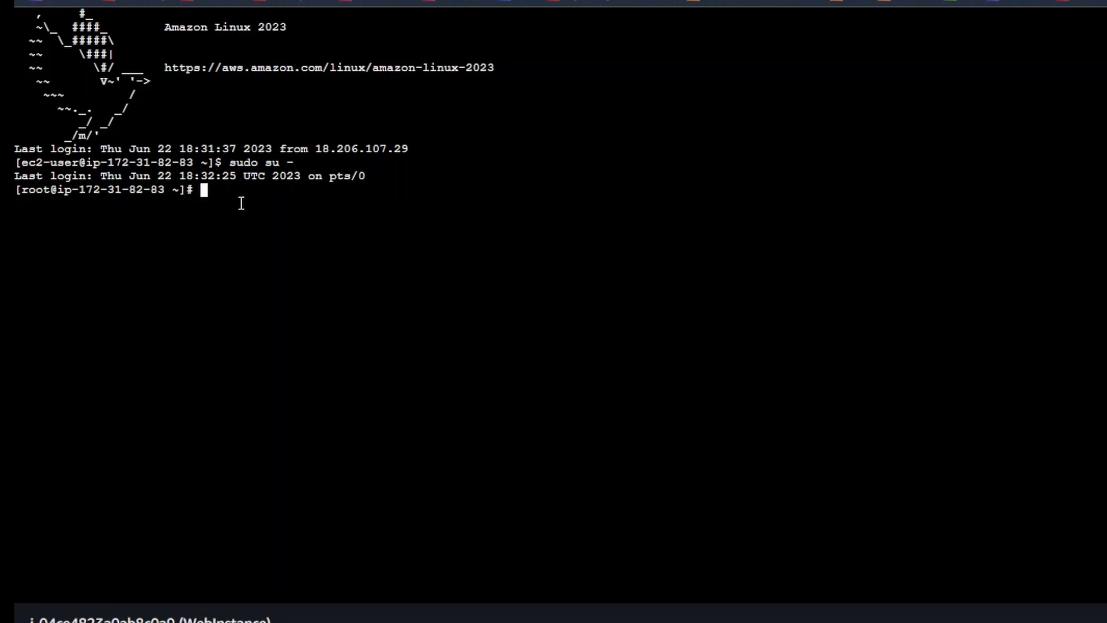
Run 'yum update -y', which finishes with nothing to update
type("yum")
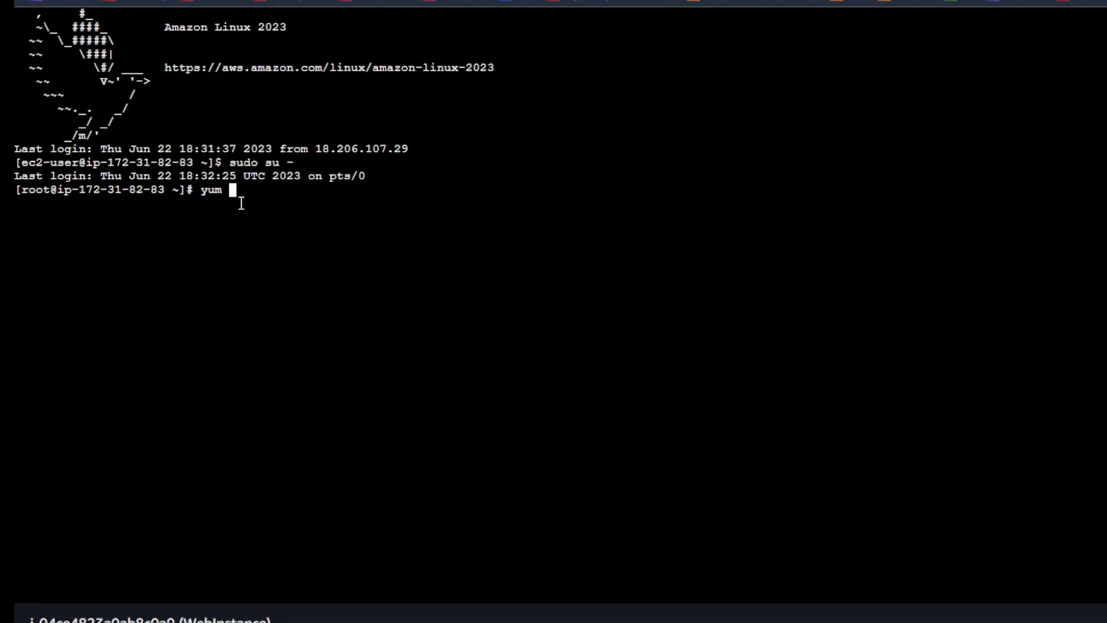
type("update -y")
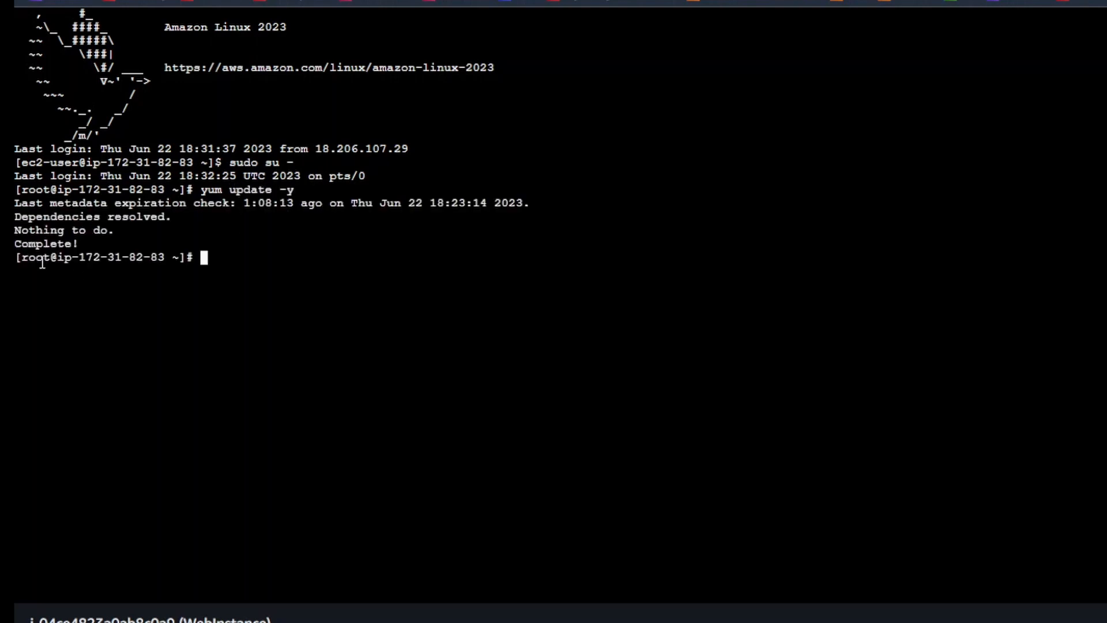
left_click_drag(14, 203, 113, 230)
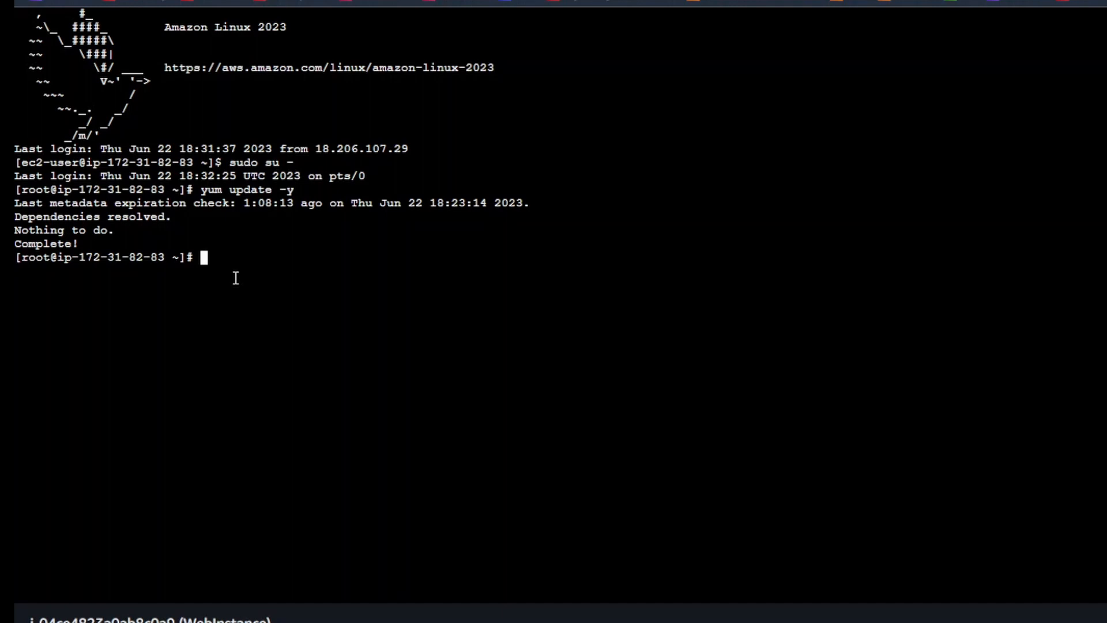
Run 'yum install terraform', which fails with an 'Unable to find a match' error
type("t")
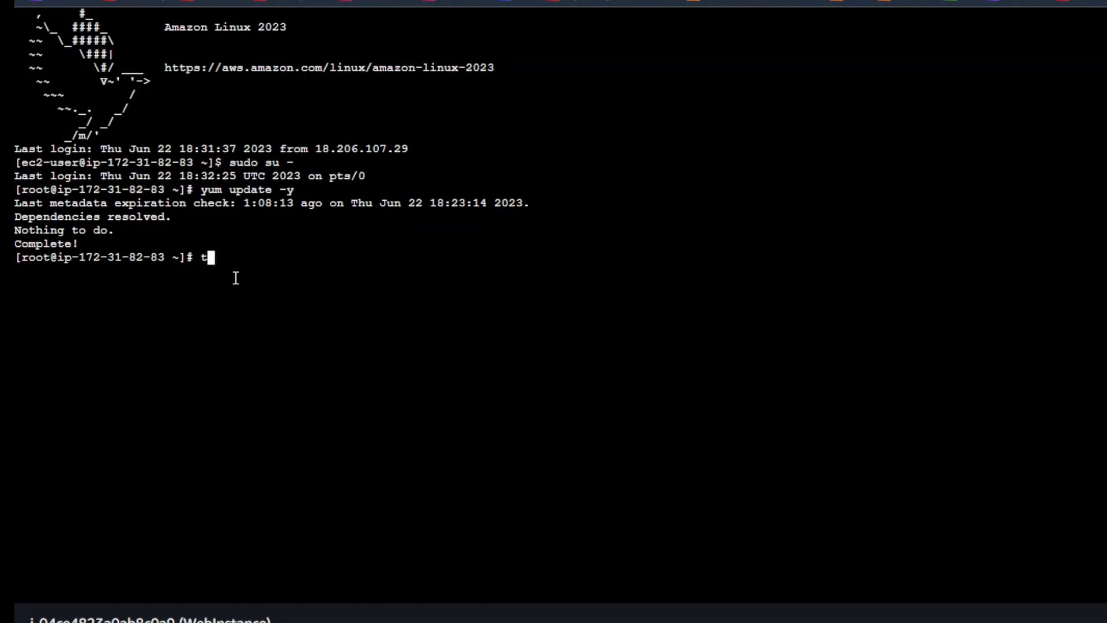
type("yum ins")
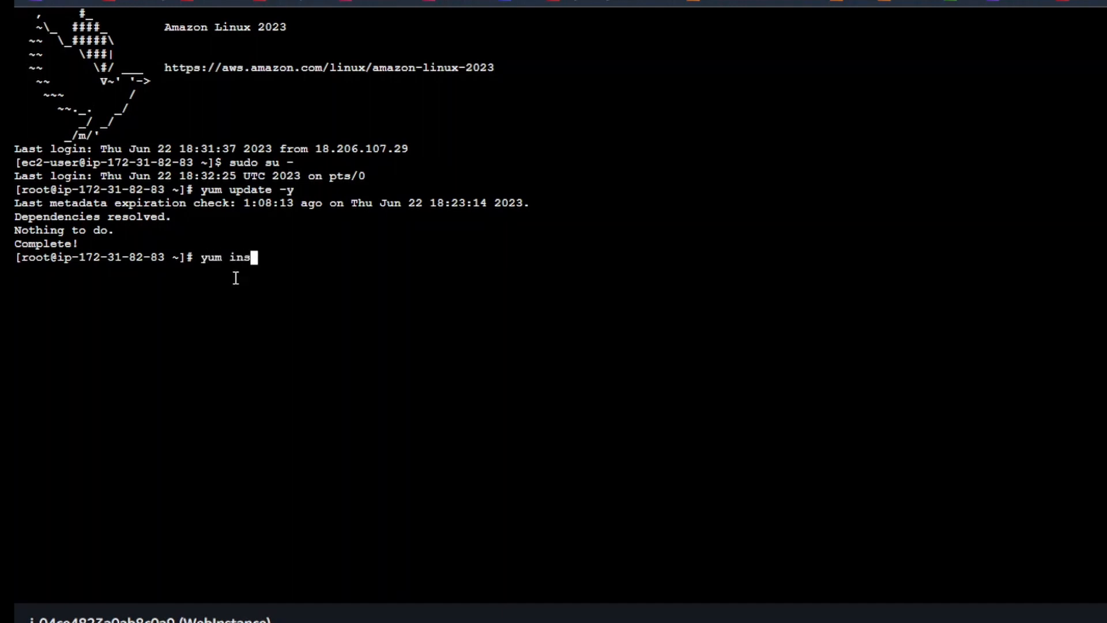
type("tall terraform")
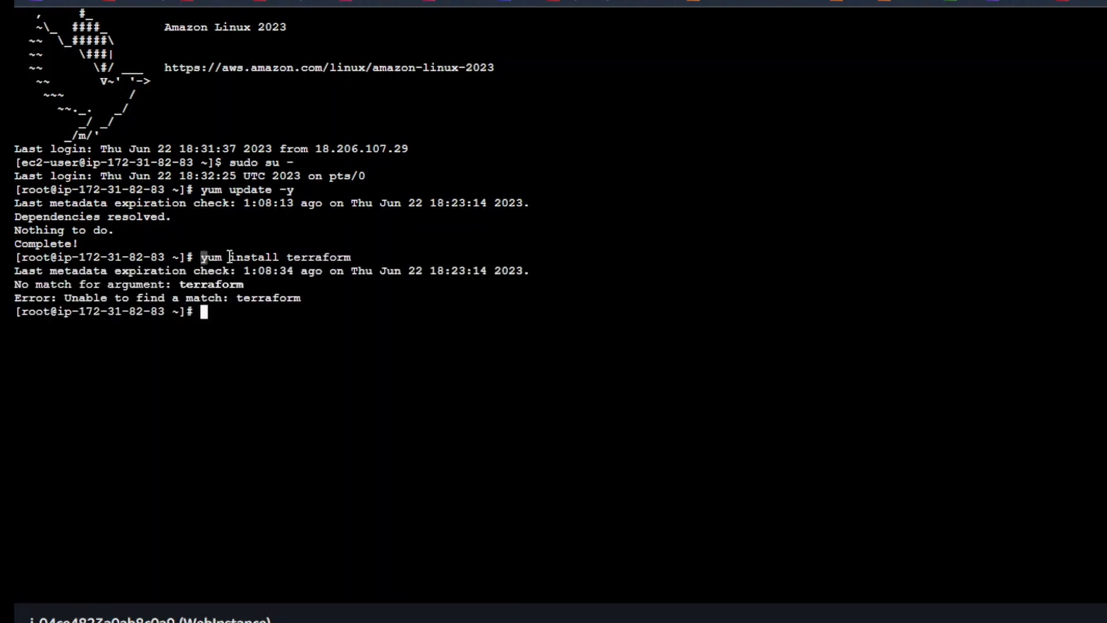
left_click_drag(200, 256, 351, 257)
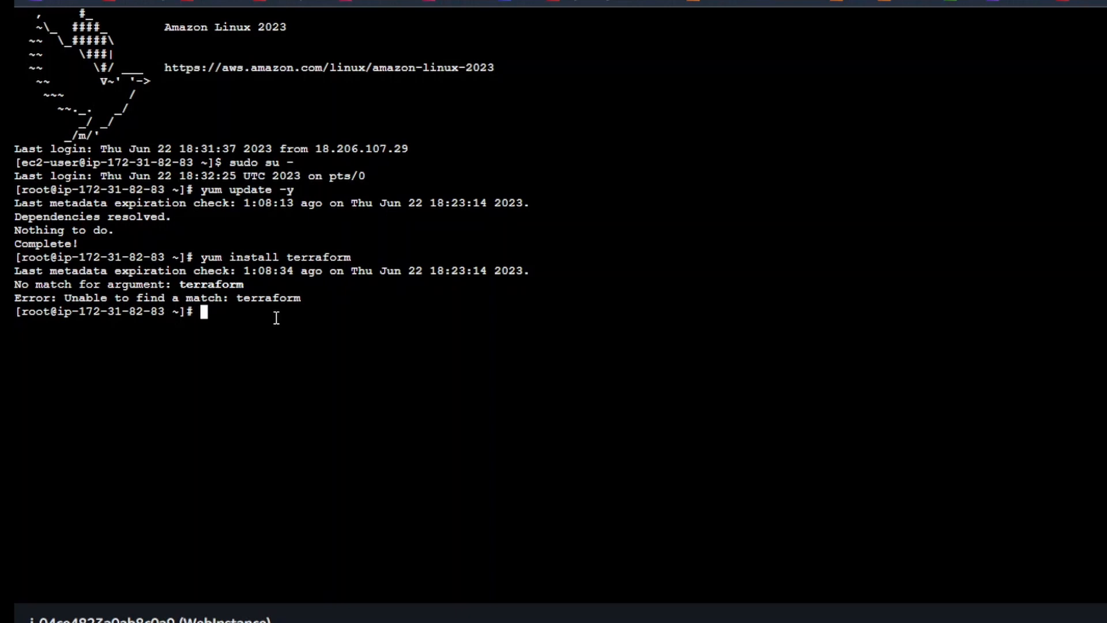
Create a terraform_file directory in root's home with mkdir
type("mk")
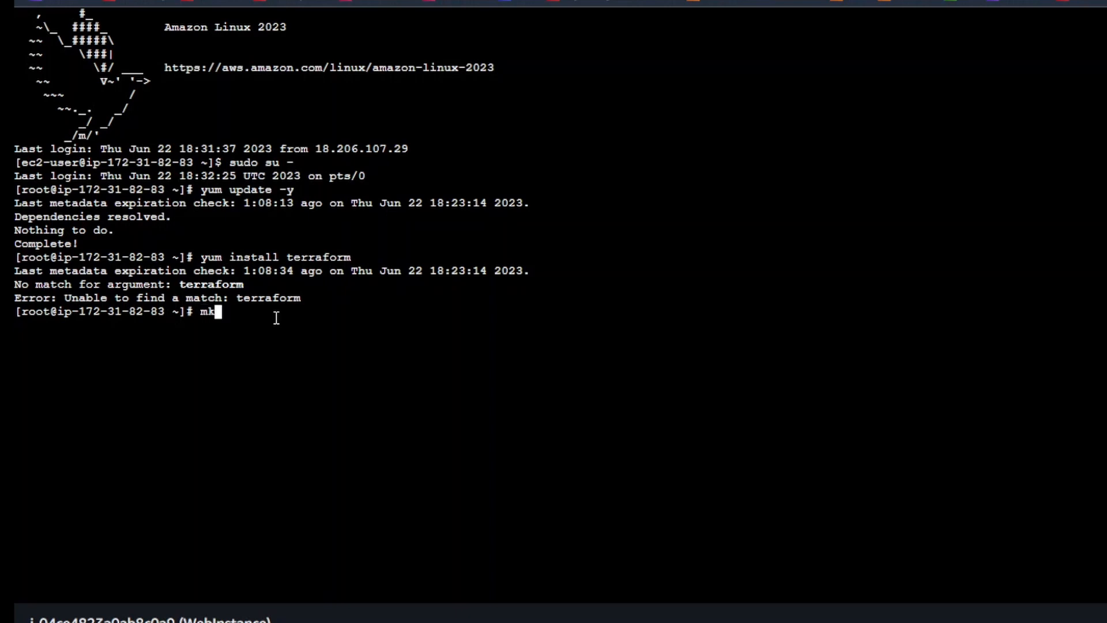
type("dir tr")
type("cd te")
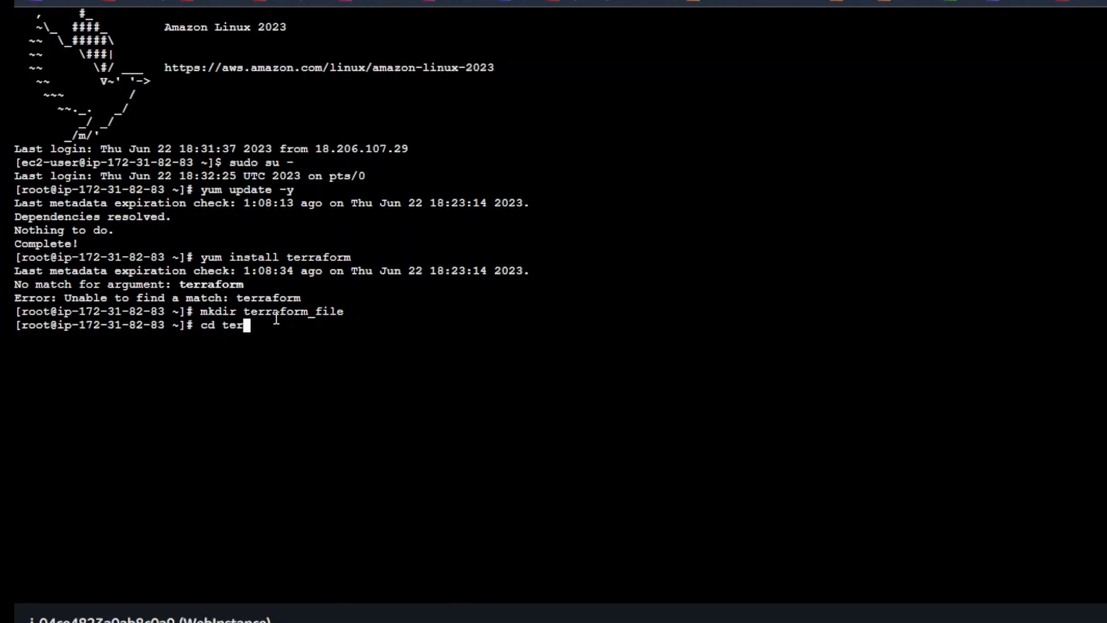
type("raform")
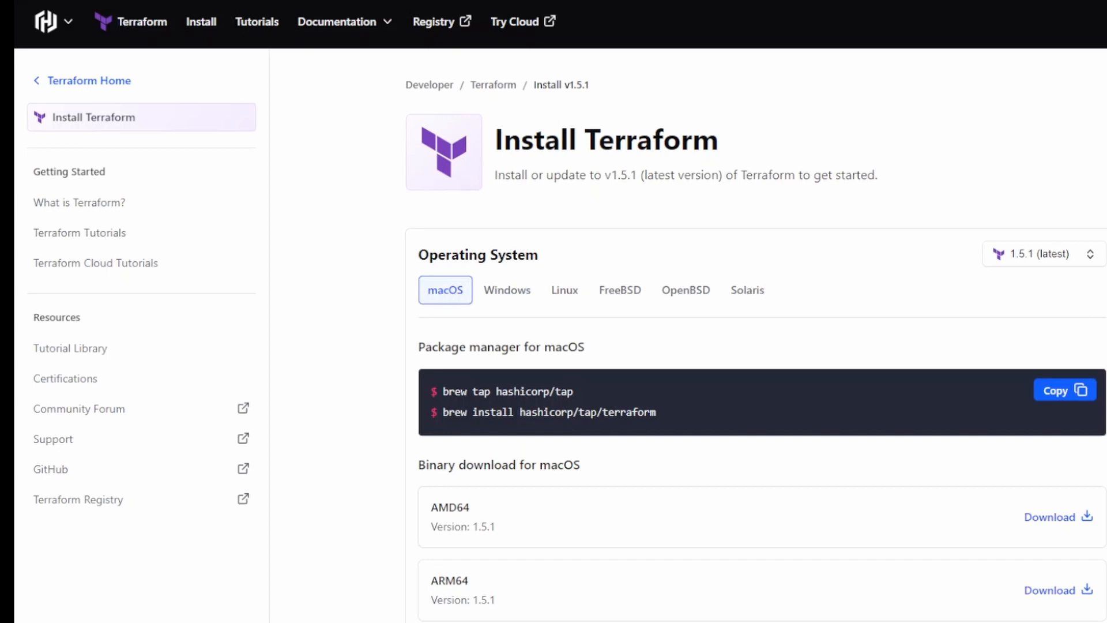
mouse_move(452, 275)
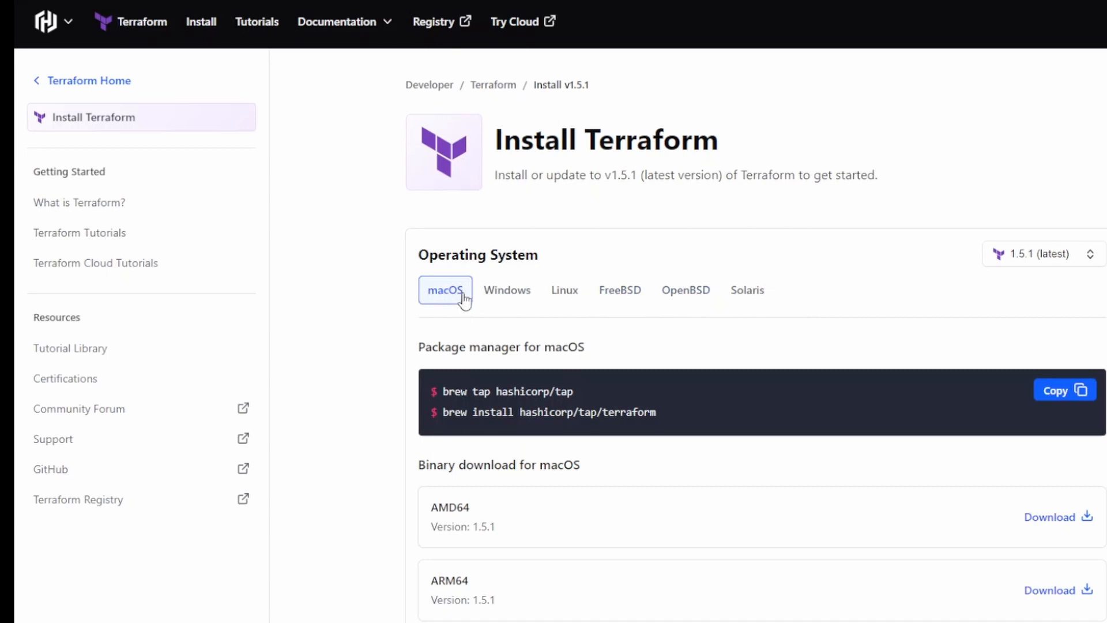
Show the Linux Amazon Linux yum commands on HashiCorp's Install Terraform page
left_click(564, 290)
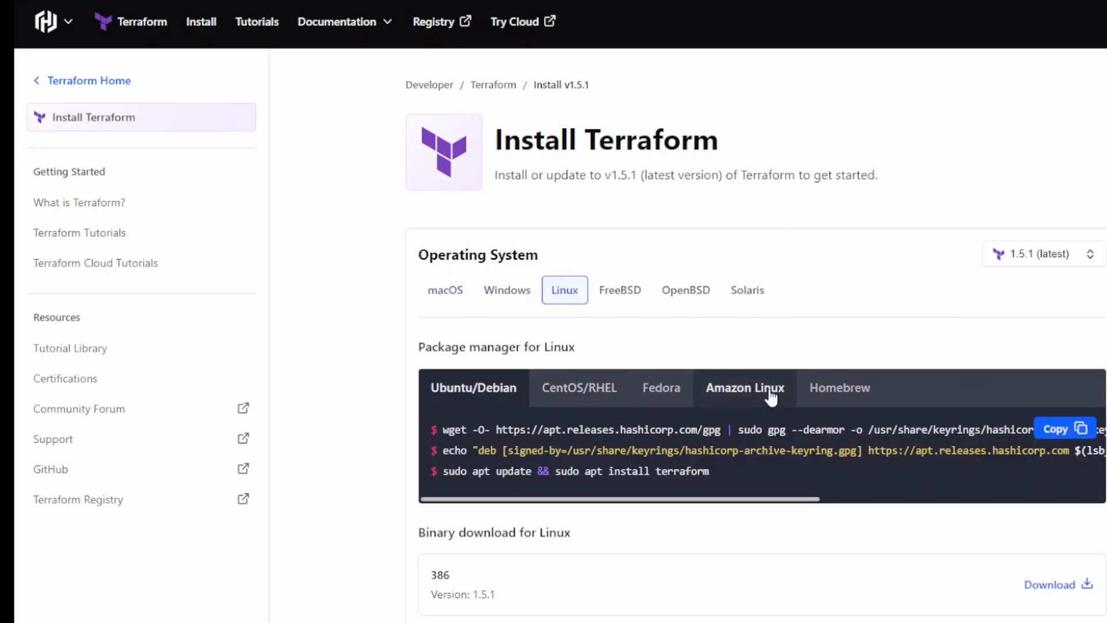
left_click(744, 388)
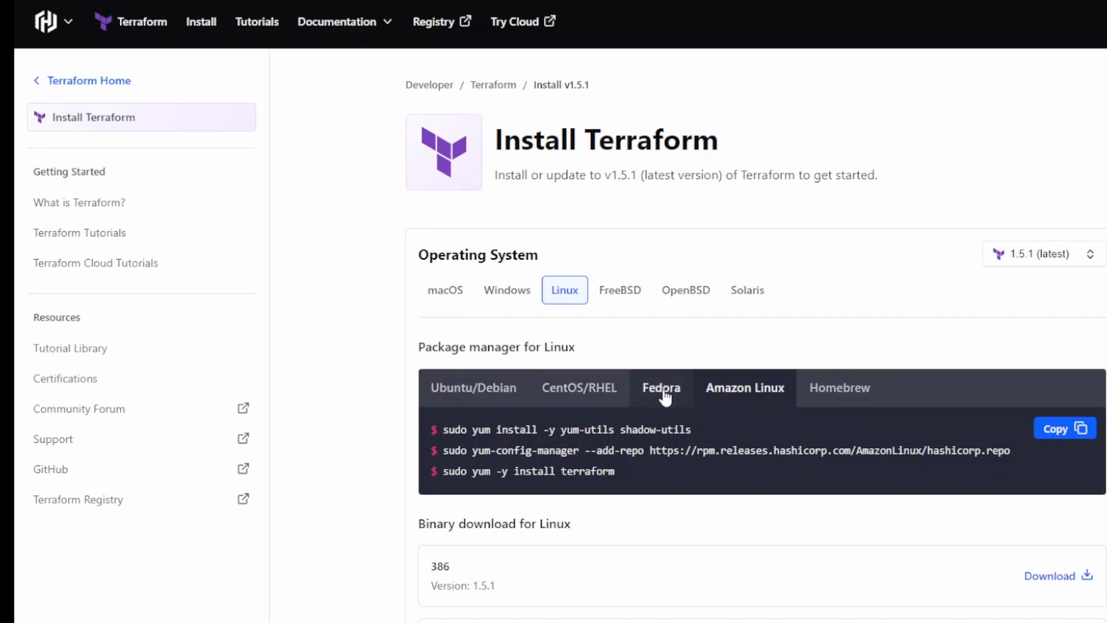
left_click(840, 388)
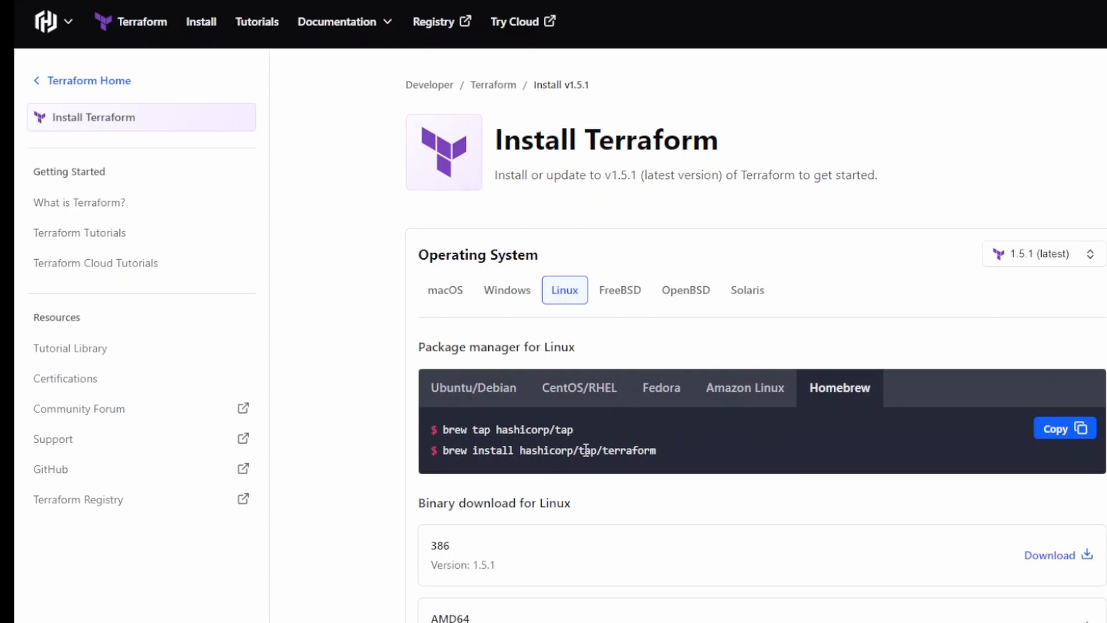
left_click(744, 387)
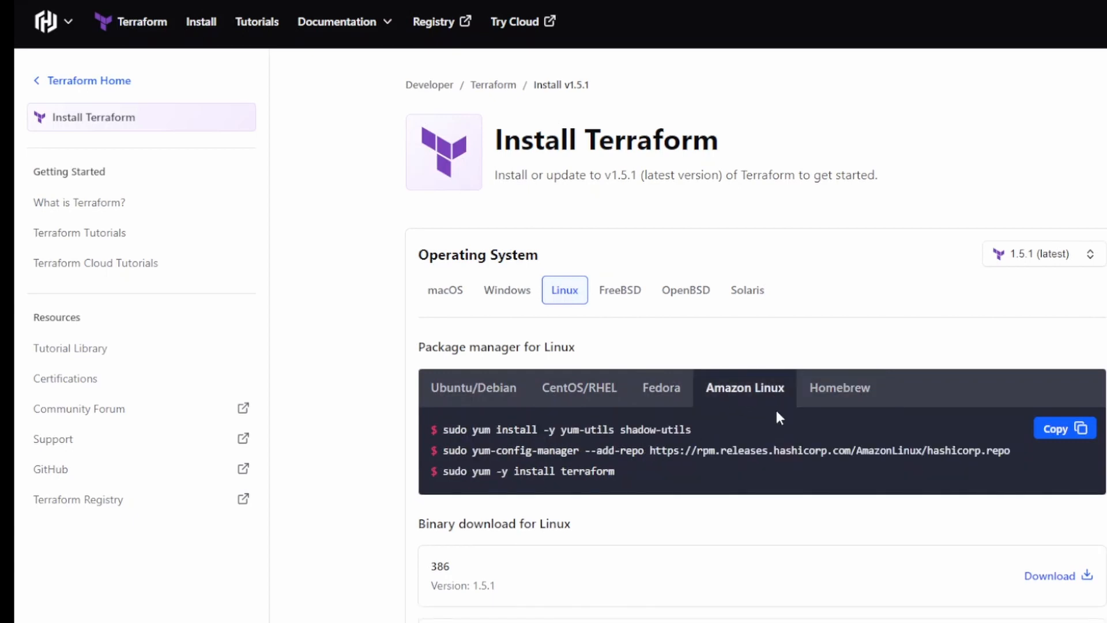
mouse_move(732, 455)
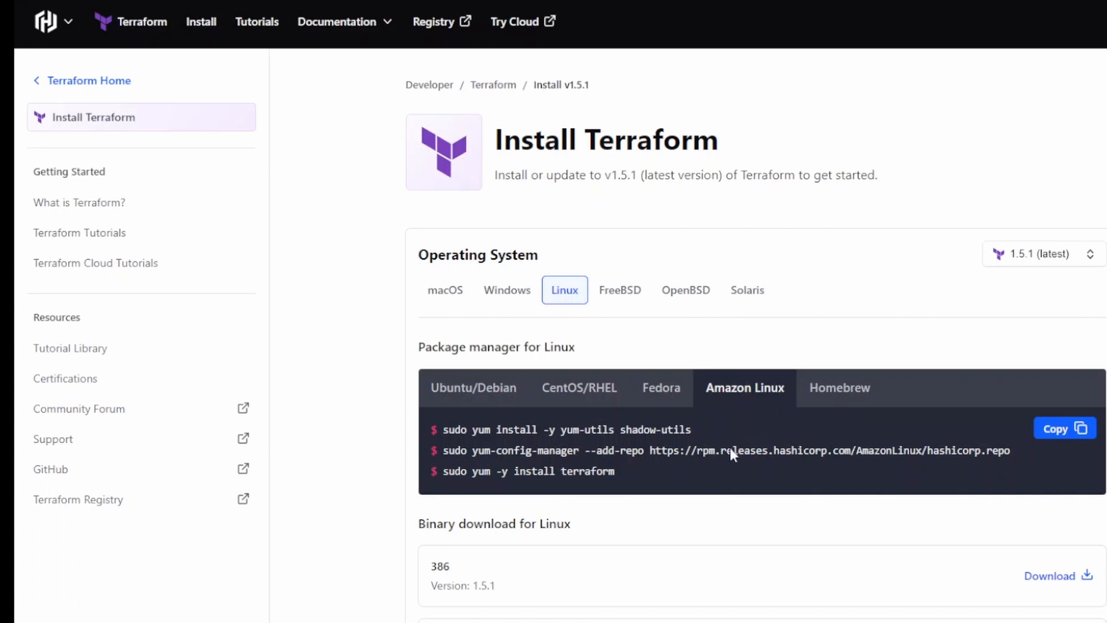
mouse_move(480, 432)
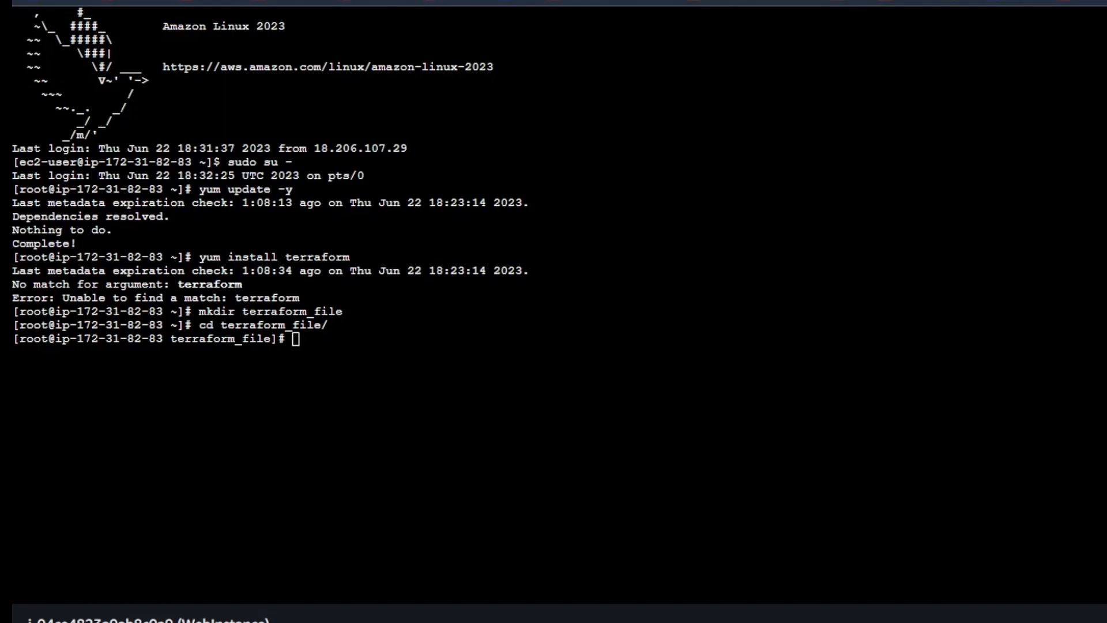
mouse_move(382, 452)
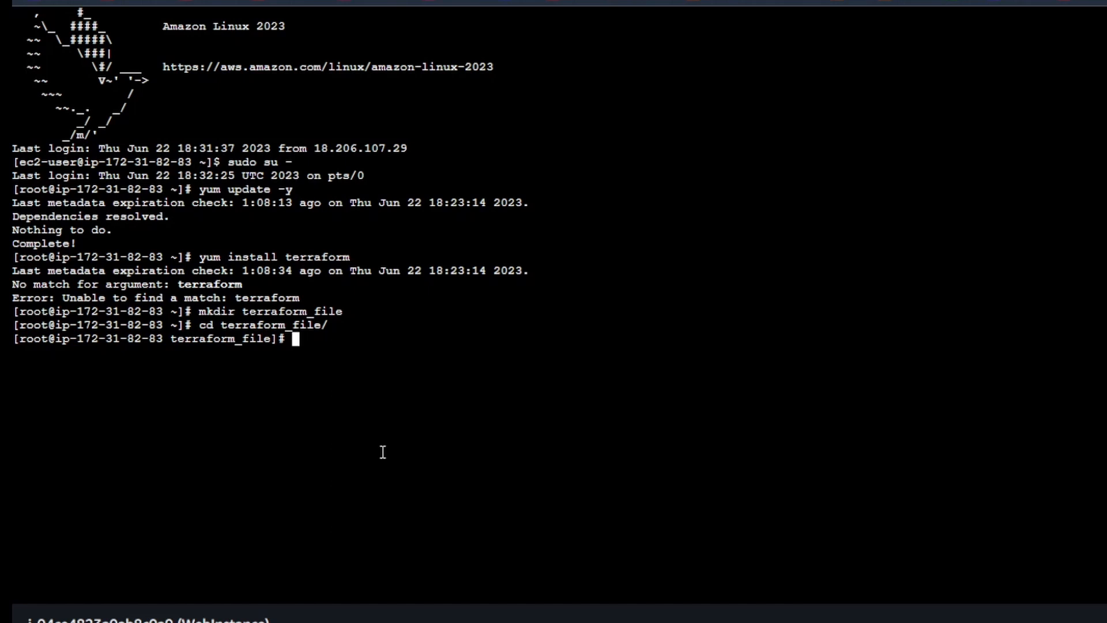
Run 'sudo yum install -y yum-utils shadow-utils' from the terraform_file folder
type("sudo yum install -y yum-utils shadow-utils")
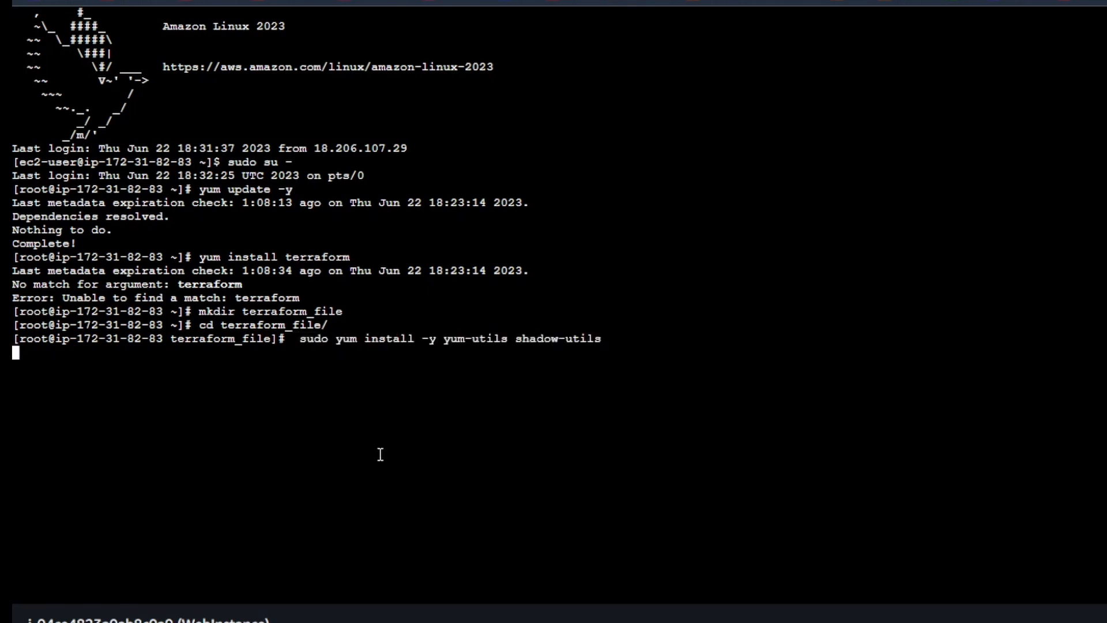
key("Return")
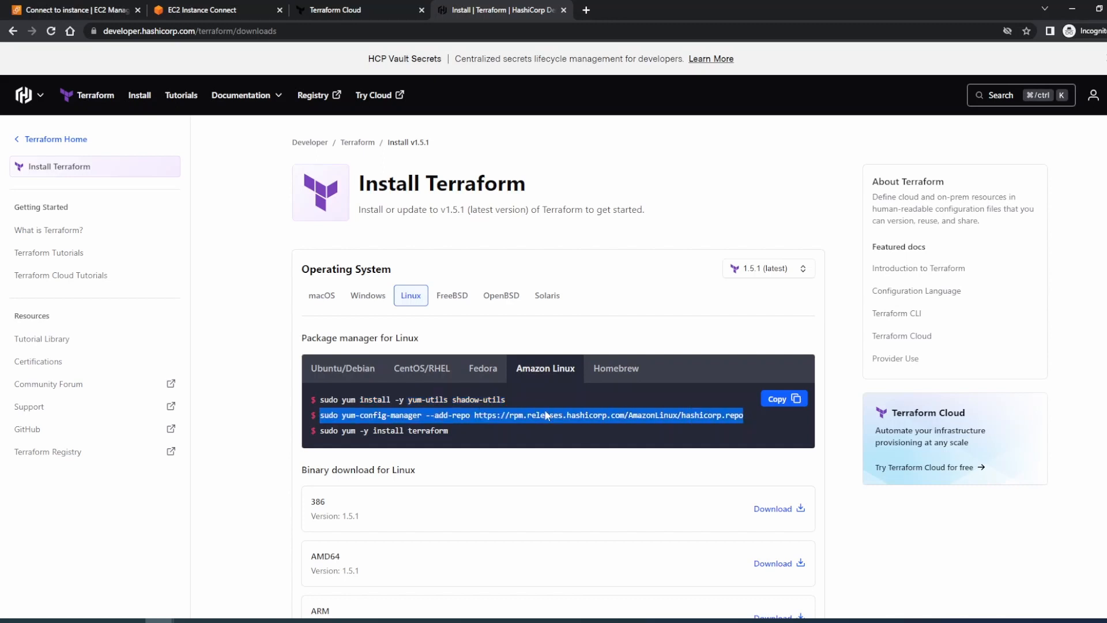
Run the copied yum-config-manager command adding HashiCorp's AmazonLinux repository, then locate the terraform install line
right_click(546, 416)
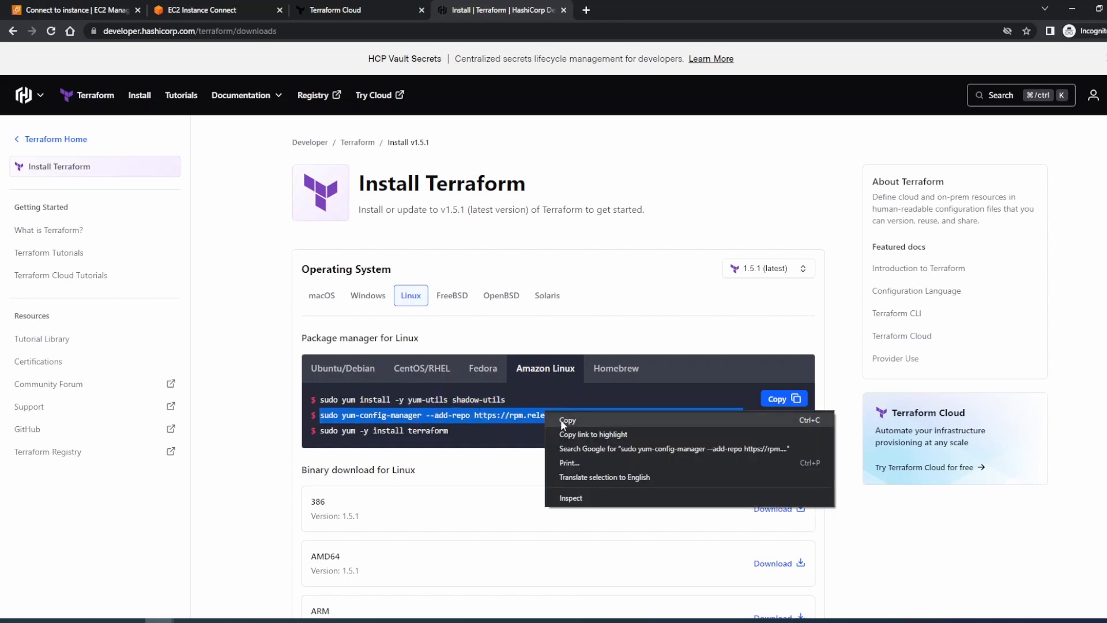
left_click(205, 10)
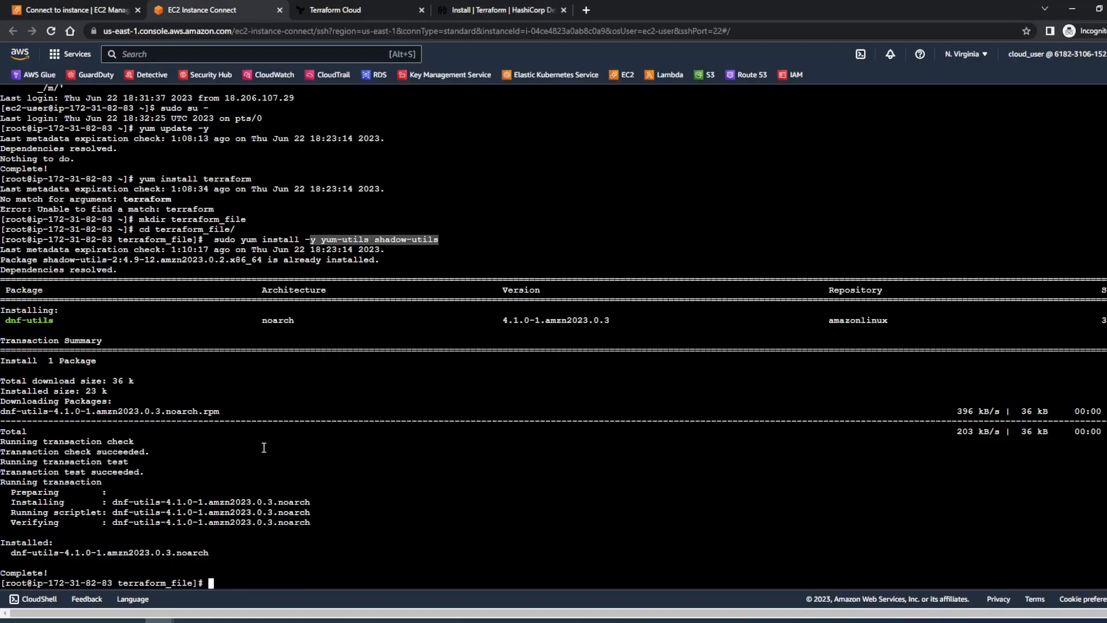
type("sudo yum-config-manager --add-repo https://rpm.releases.hashicorp.com/AmazonLinux/hashicorp.repo")
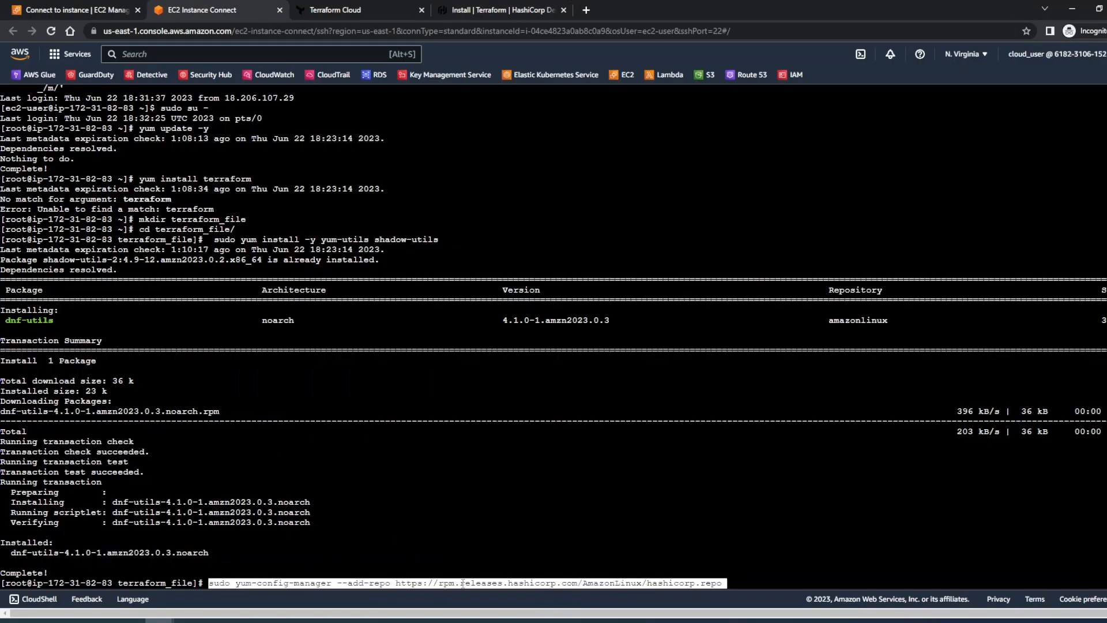
key("Return")
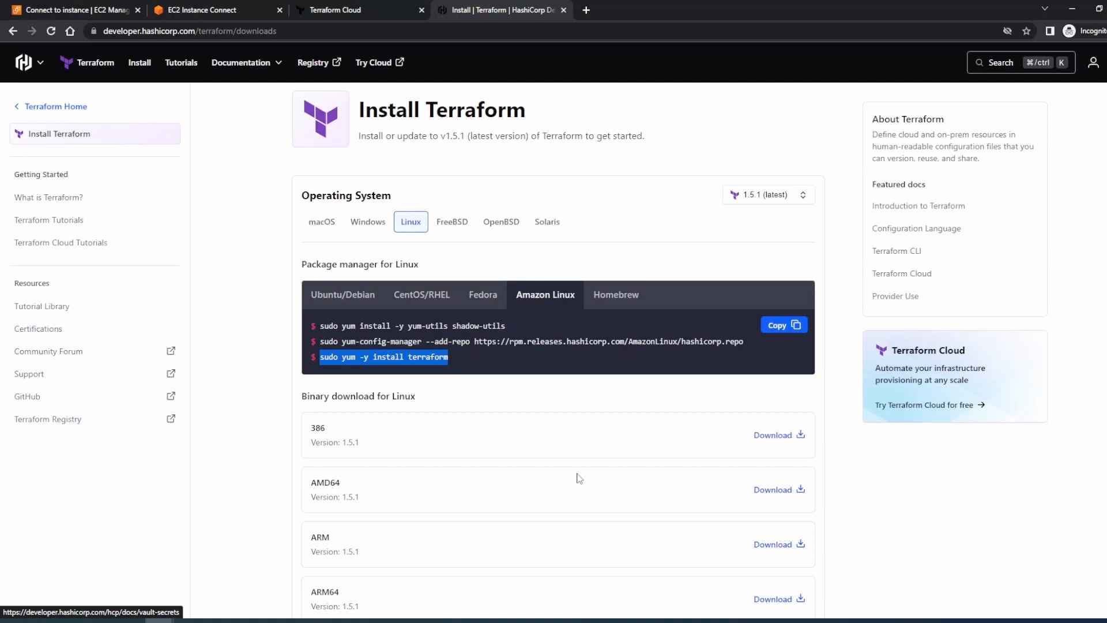
scroll("down", 3)
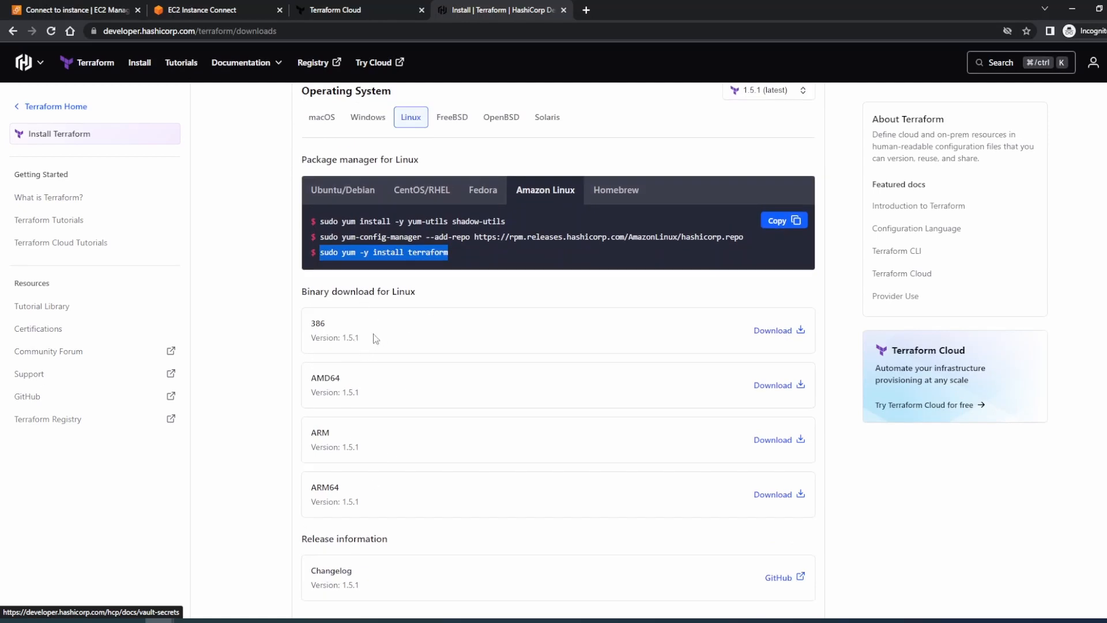
scroll("down", 3)
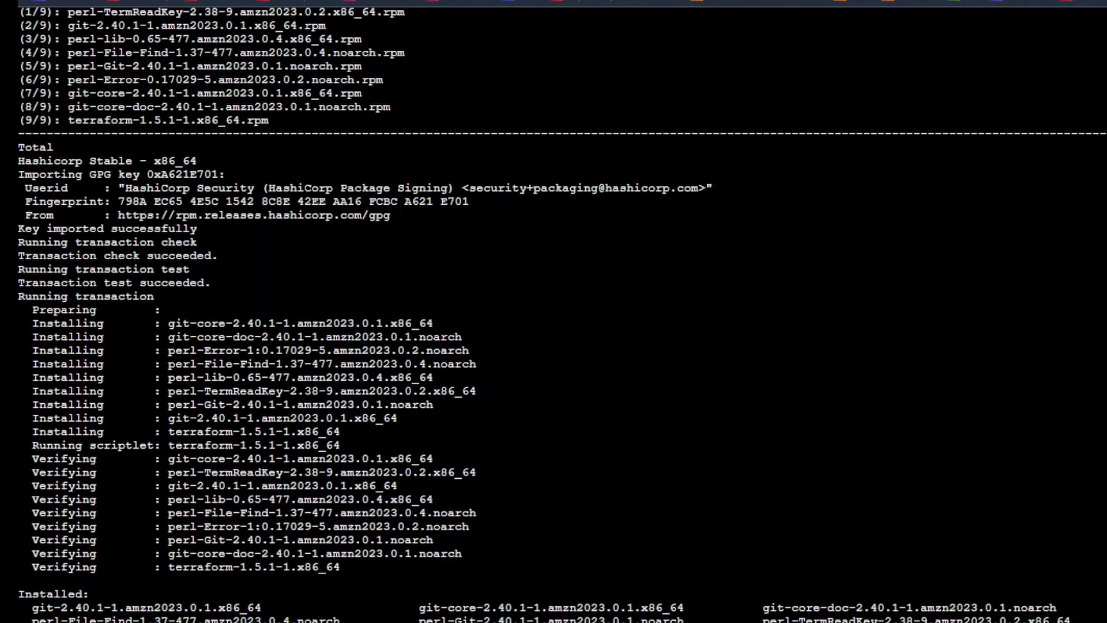
Run 'terraform' so it prints its usage help and command list
type("terraform_file]# terraform")
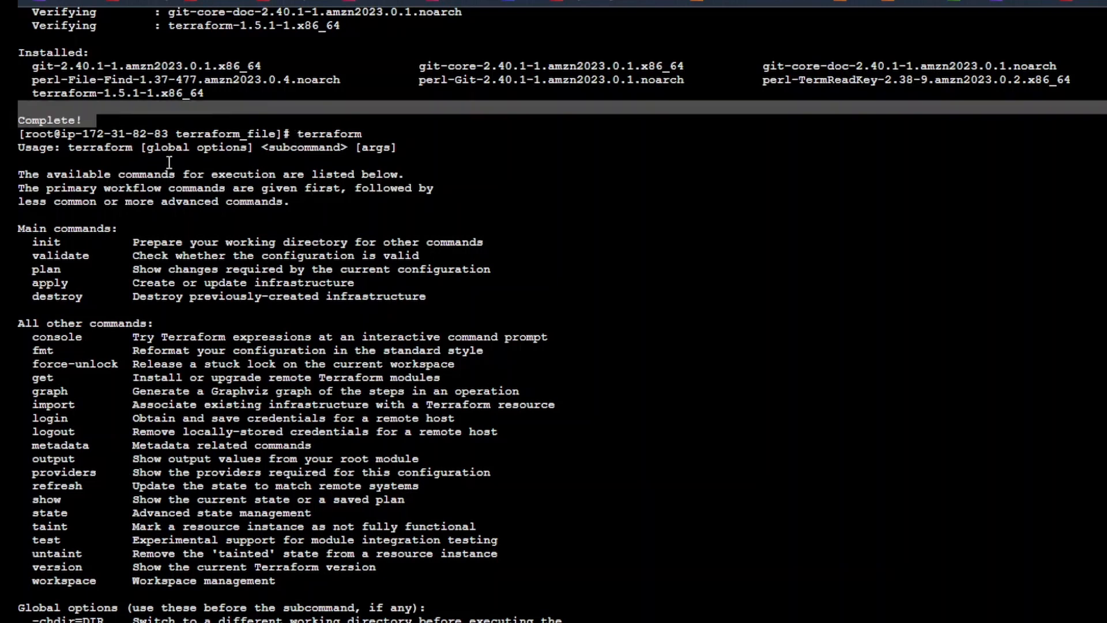
mouse_move(57, 307)
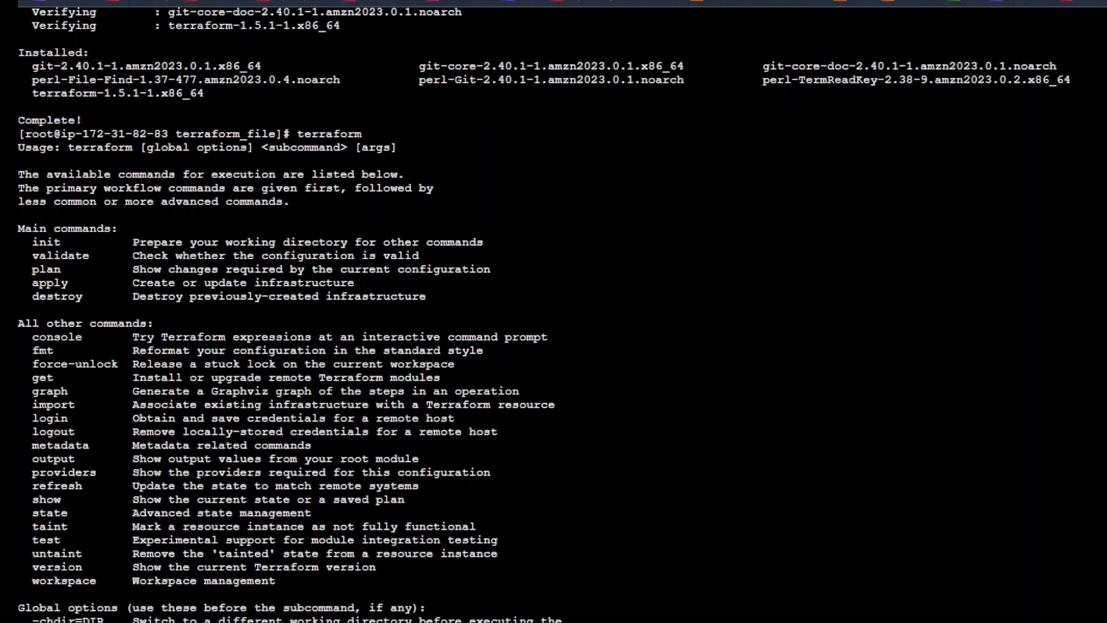
mouse_move(112, 350)
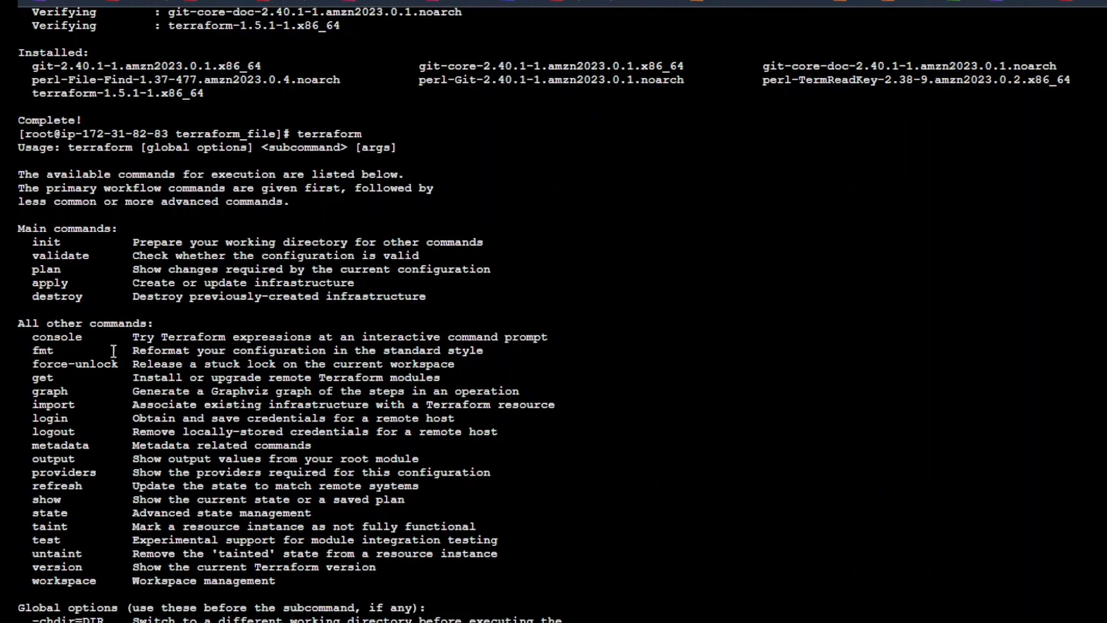